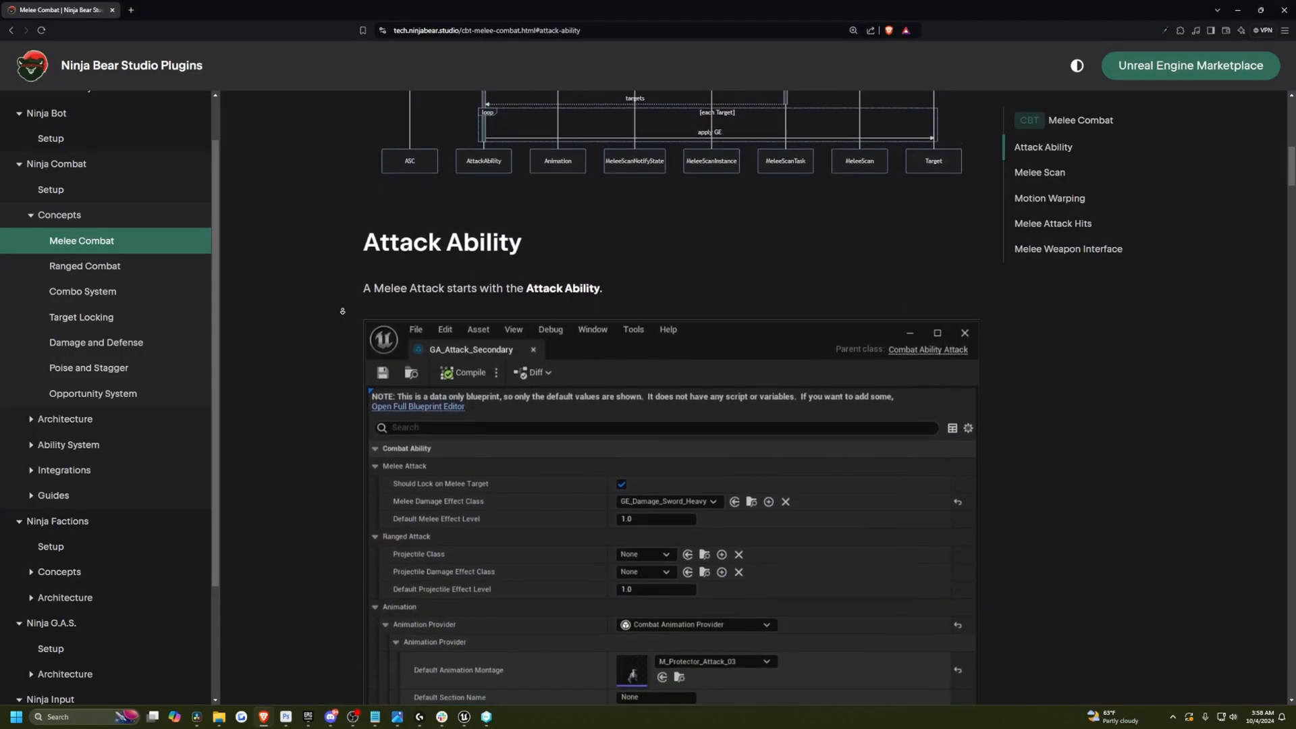
- Scroll down the Melee Combat page, then jump to Ninja G.A.S. Main Features via the table of contents
{"action": "scroll", "scroll_direction": "down", "scroll_amount": 3}
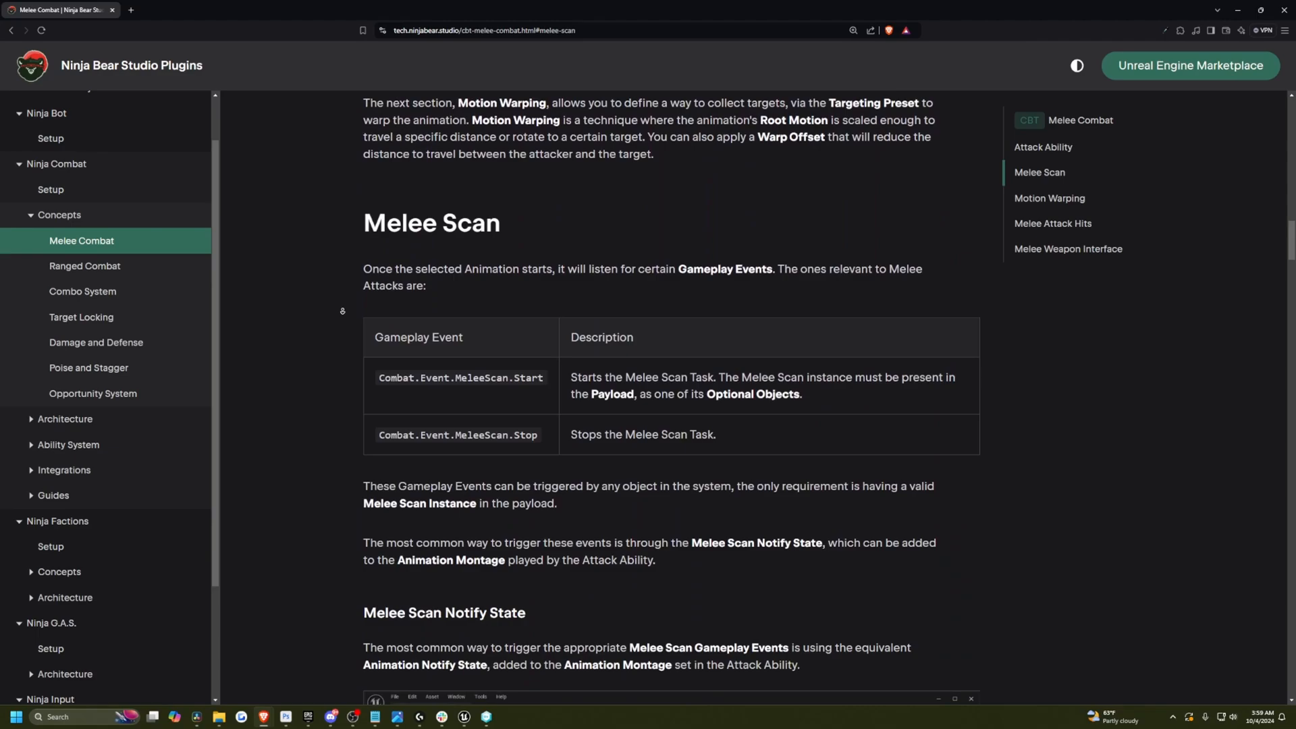
{"action": "scroll", "scroll_direction": "down", "scroll_amount": 3}
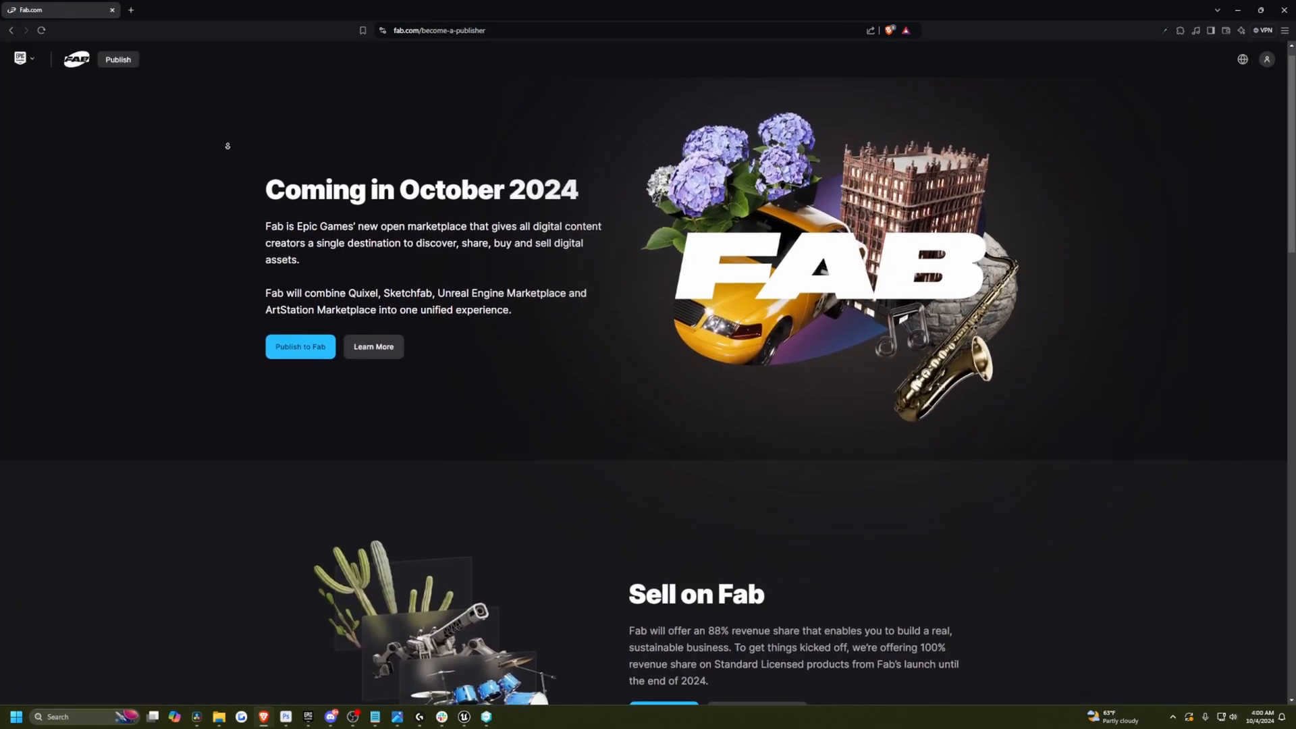
{"action": "scroll", "scroll_direction": "down", "scroll_amount": 3}
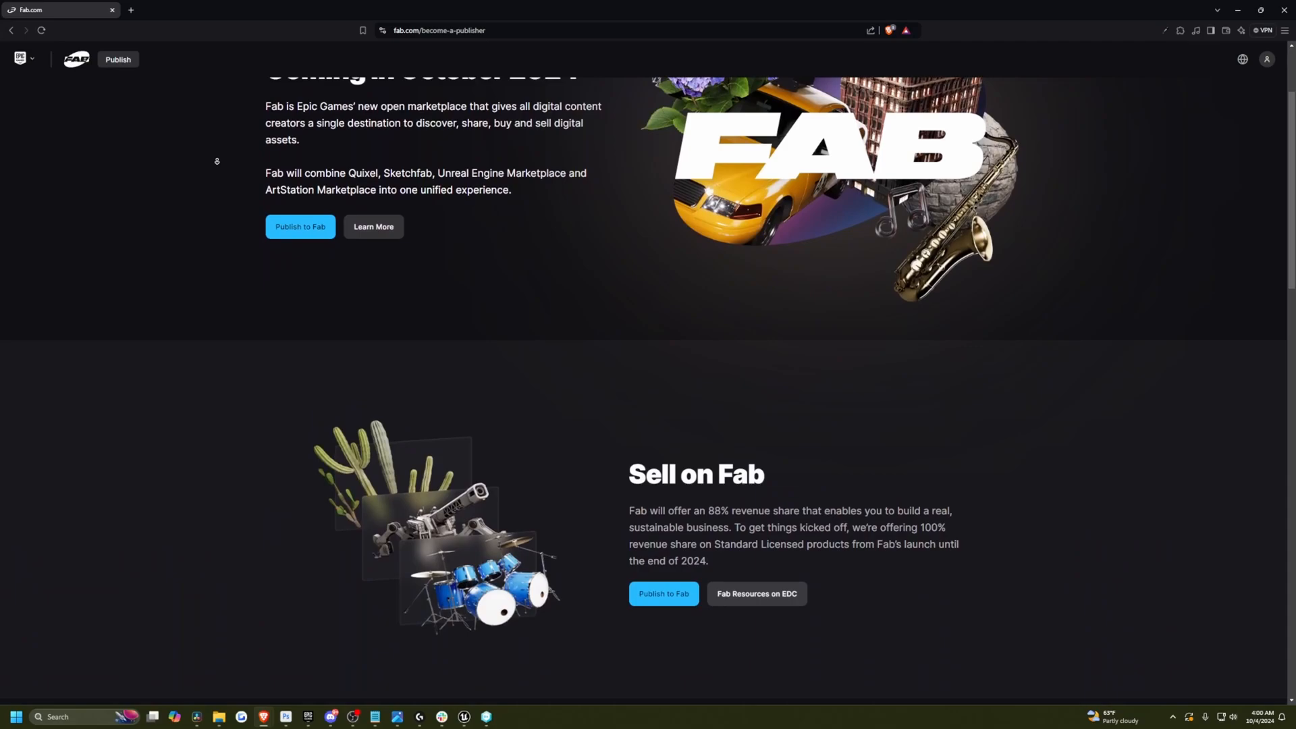
{"action": "scroll", "scroll_direction": "down", "scroll_amount": 3}
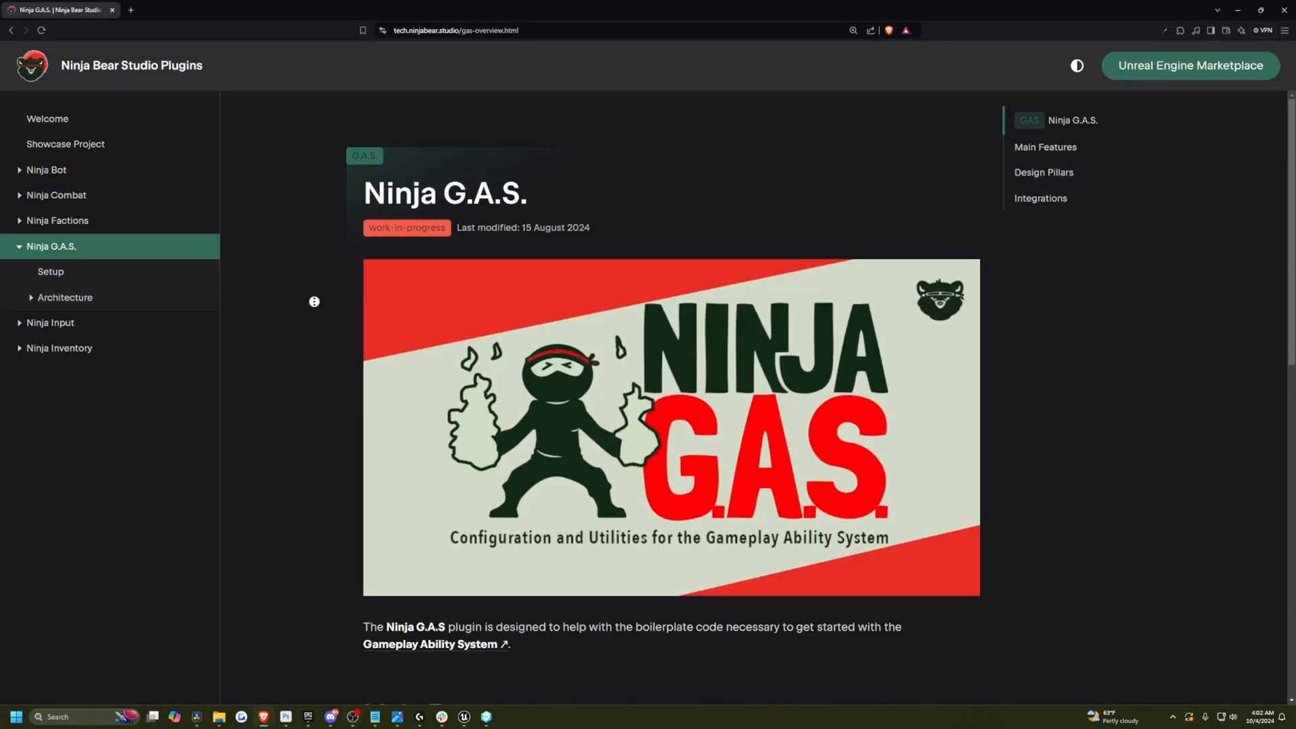
{"action": "left_click", "coordinate": [1044, 147]}
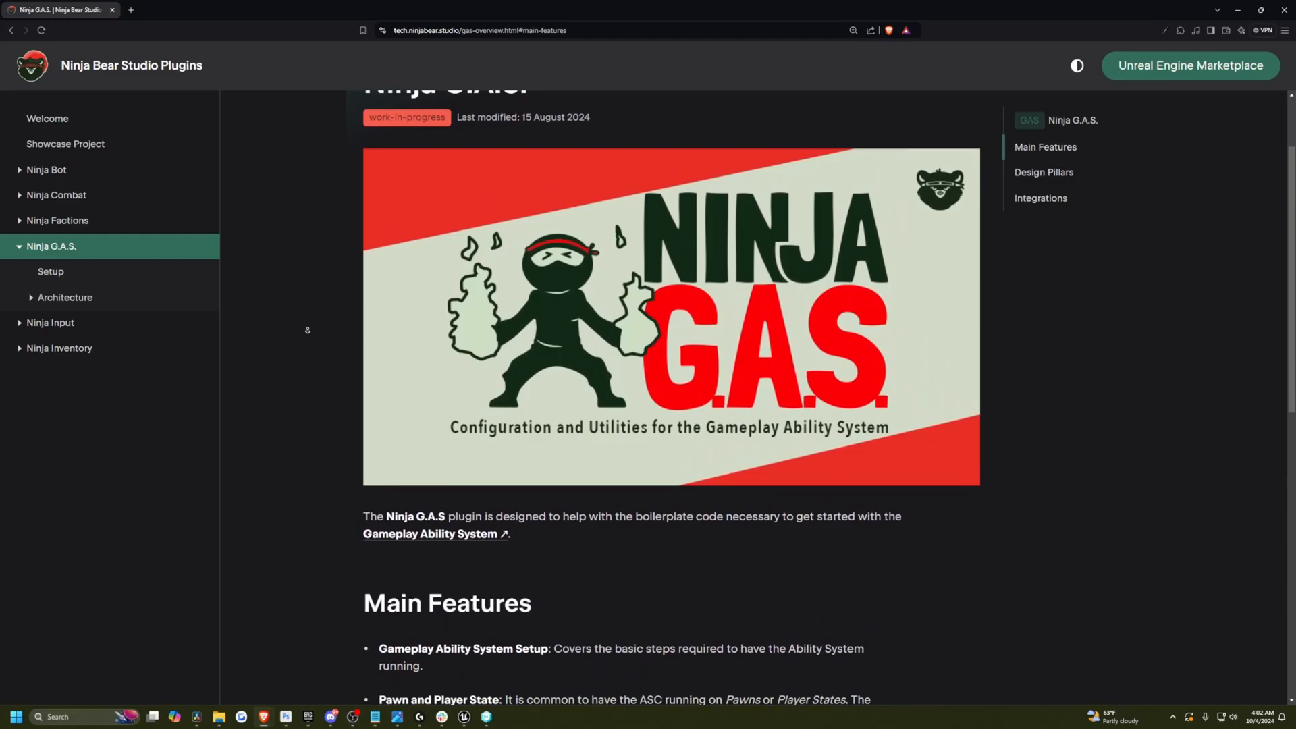